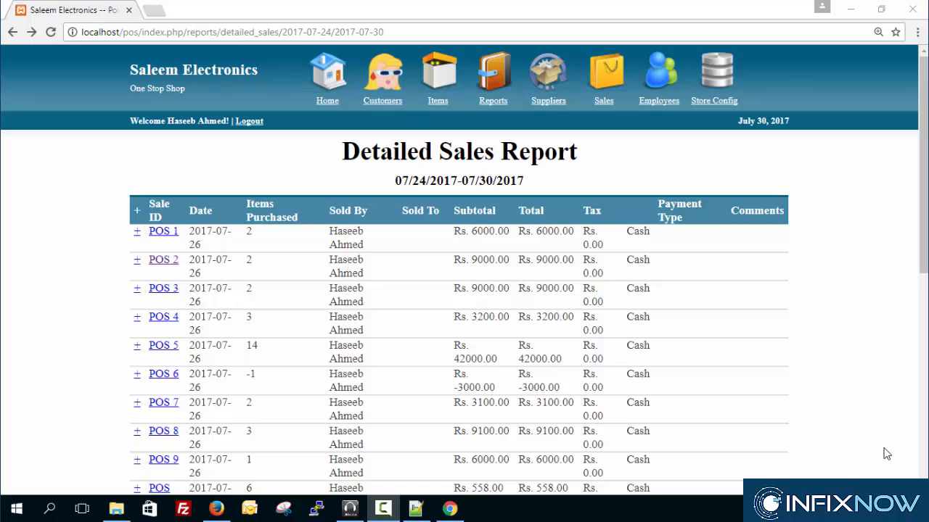
mouse_move(694, 342)
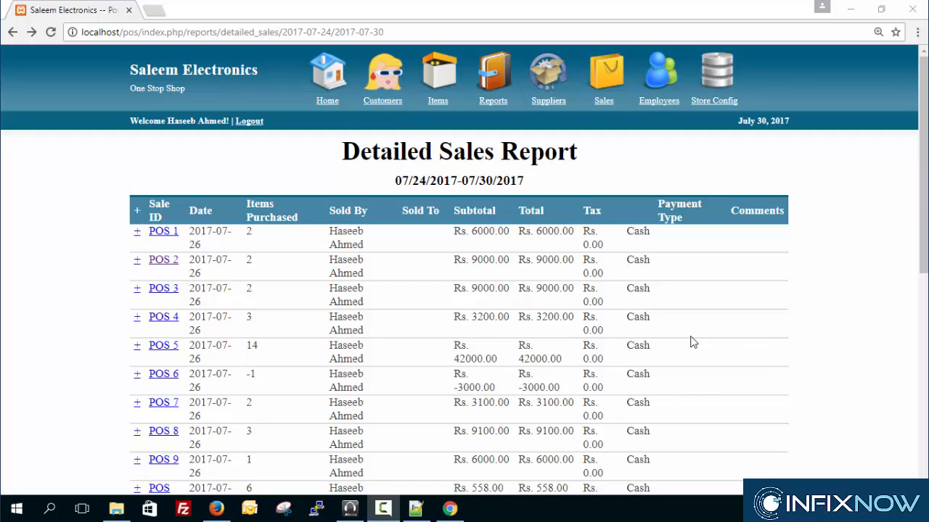
mouse_move(226, 265)
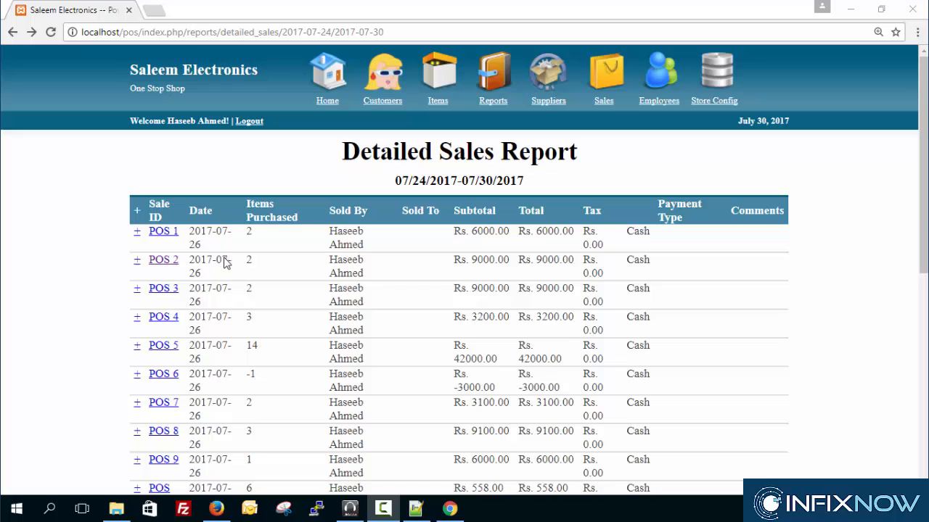
mouse_move(198, 296)
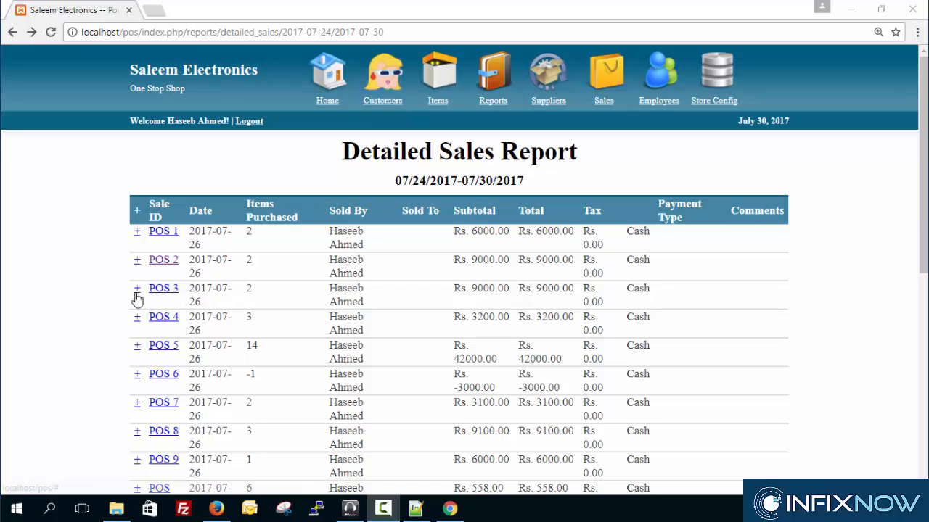
- Bring up the POS 3 sales receipt in Chrome's print preview
left_click(163, 287)
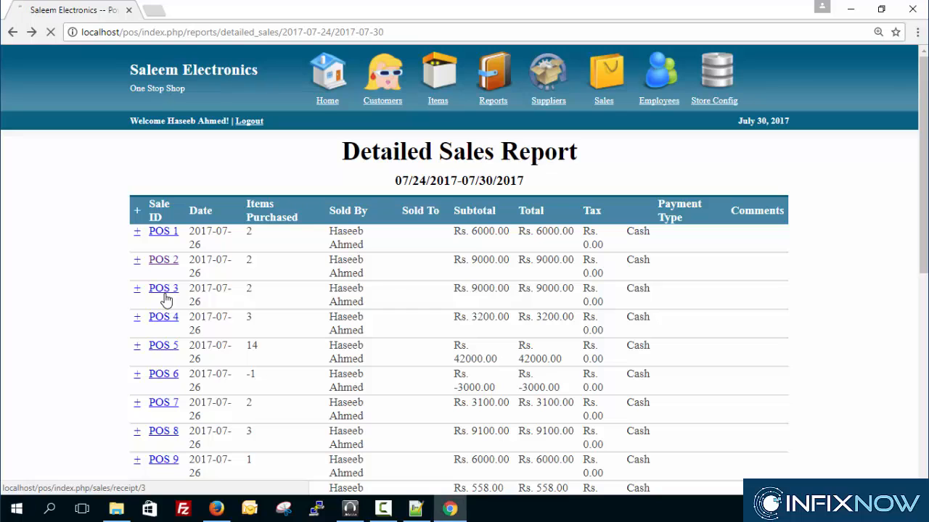
left_click(162, 287)
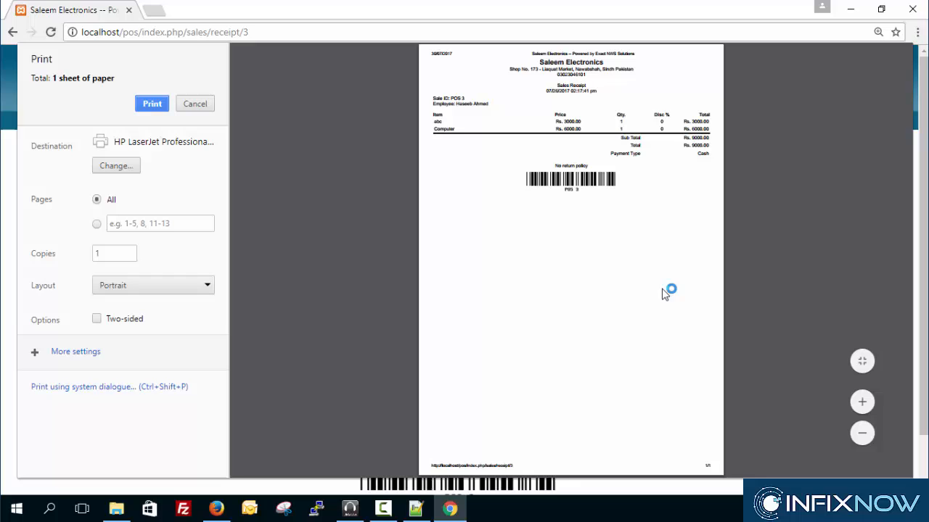
mouse_move(447, 472)
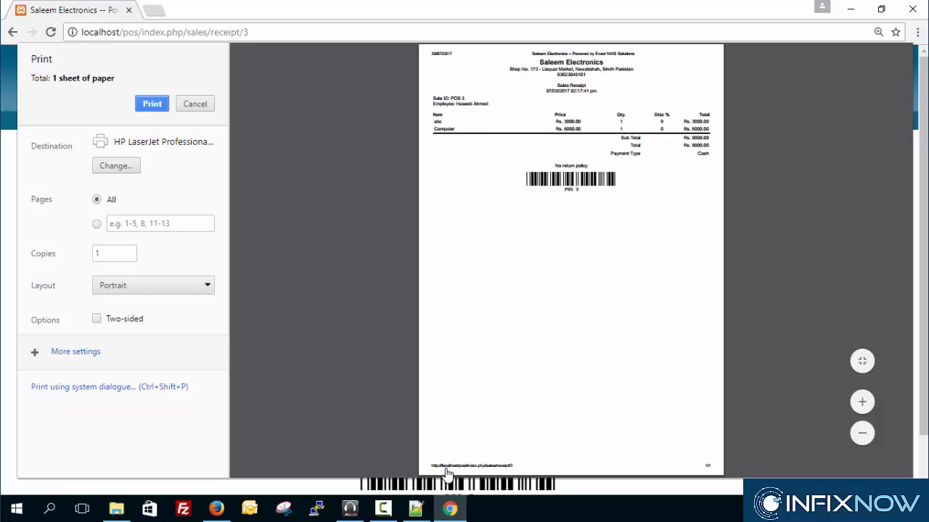
mouse_move(697, 470)
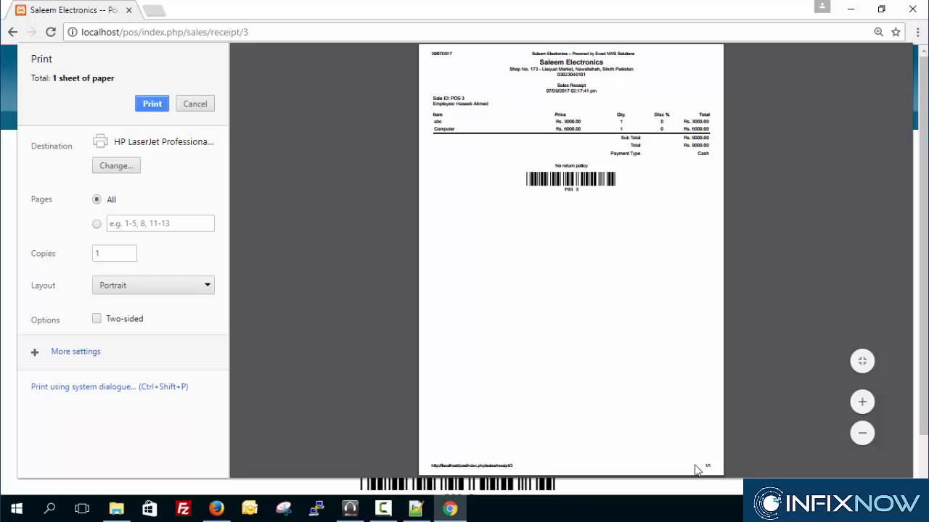
mouse_move(438, 54)
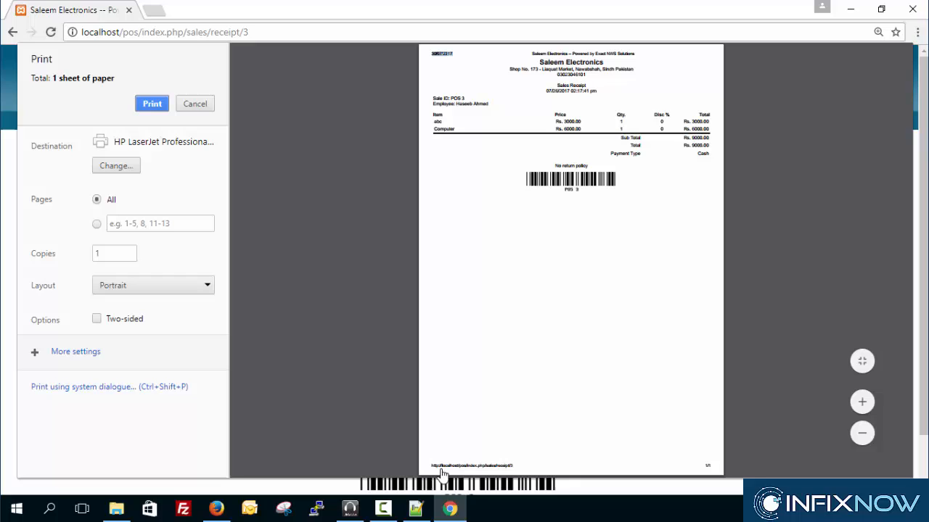
mouse_move(708, 464)
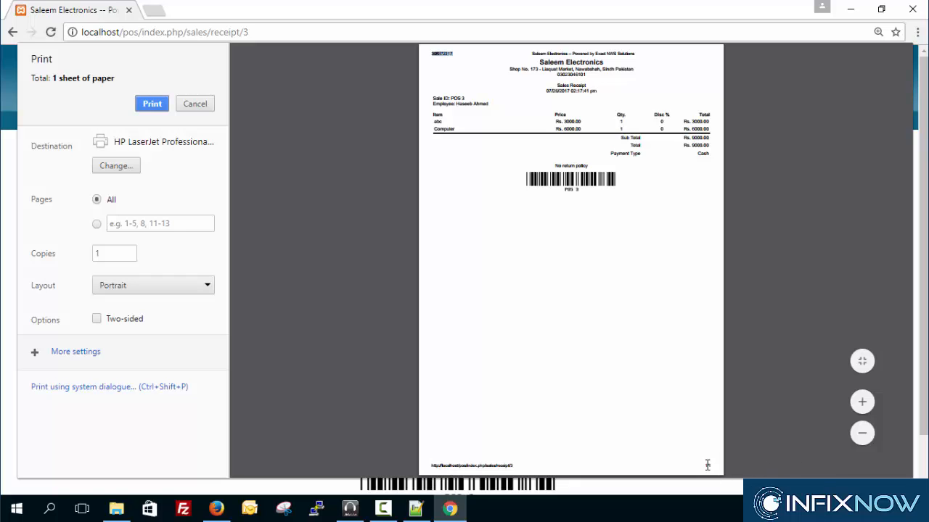
mouse_move(181, 171)
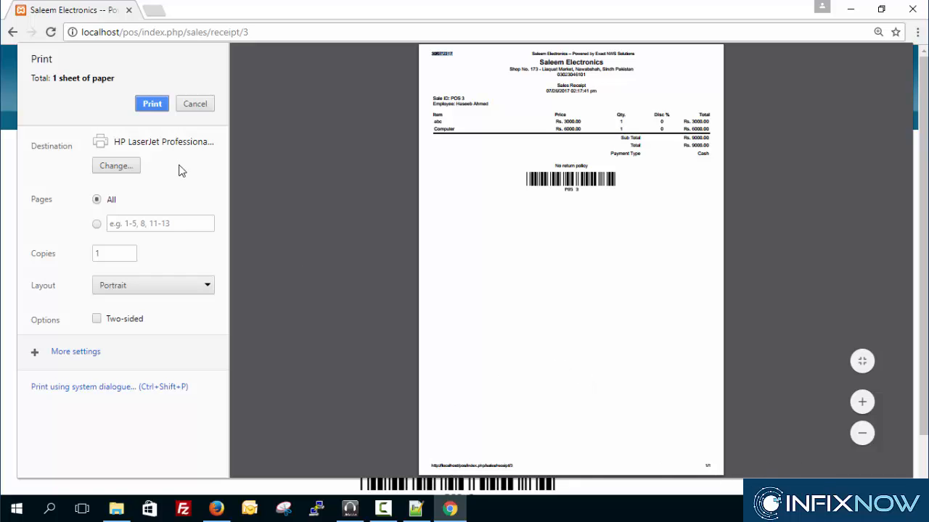
mouse_move(374, 192)
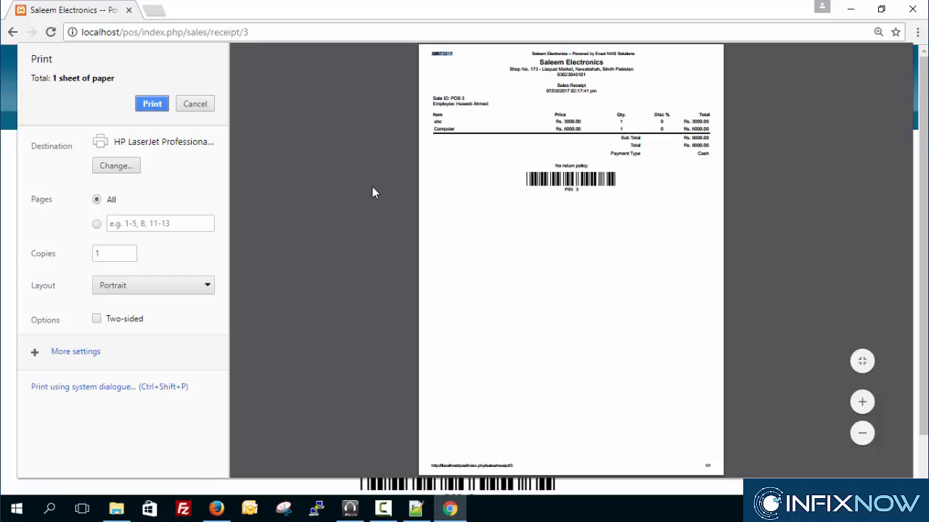
mouse_move(374, 192)
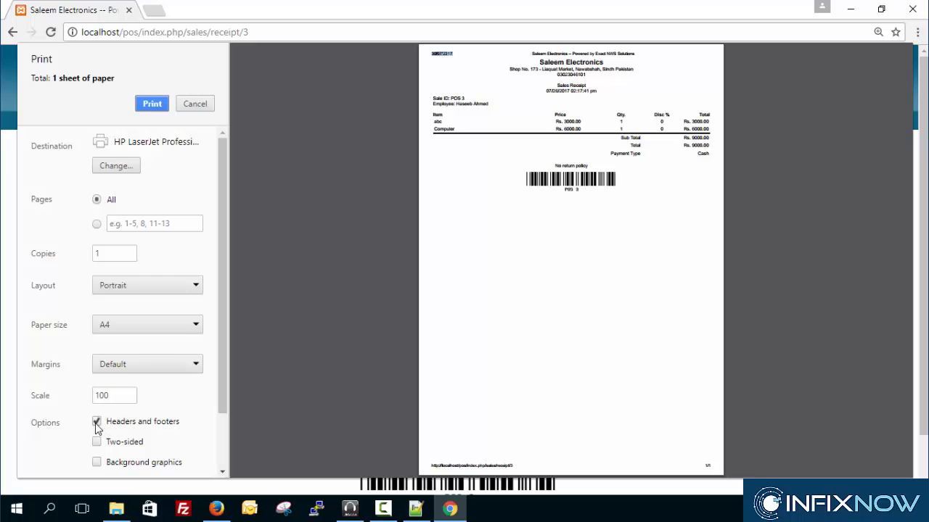
- Toggle Headers and footers off and back on, then cancel the print preview
left_click(96, 421)
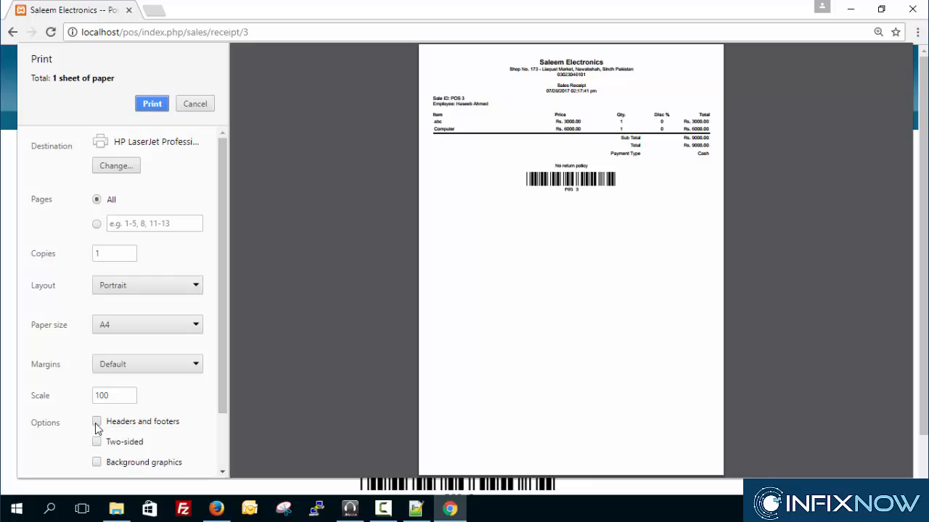
left_click(96, 421)
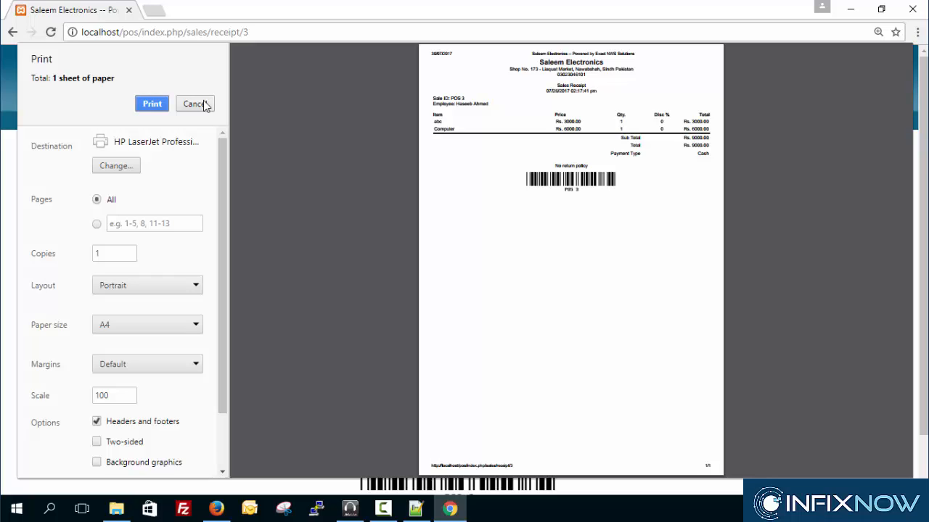
left_click(194, 104)
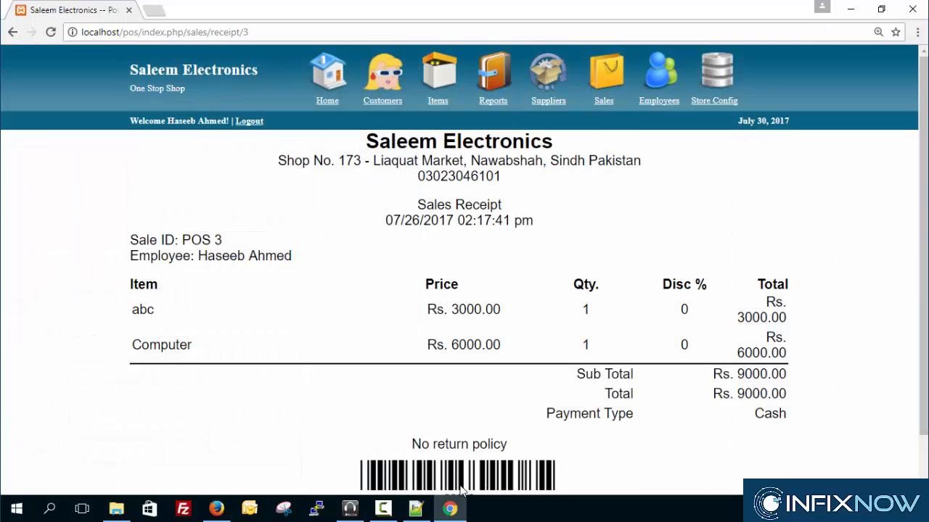
left_click(415, 508)
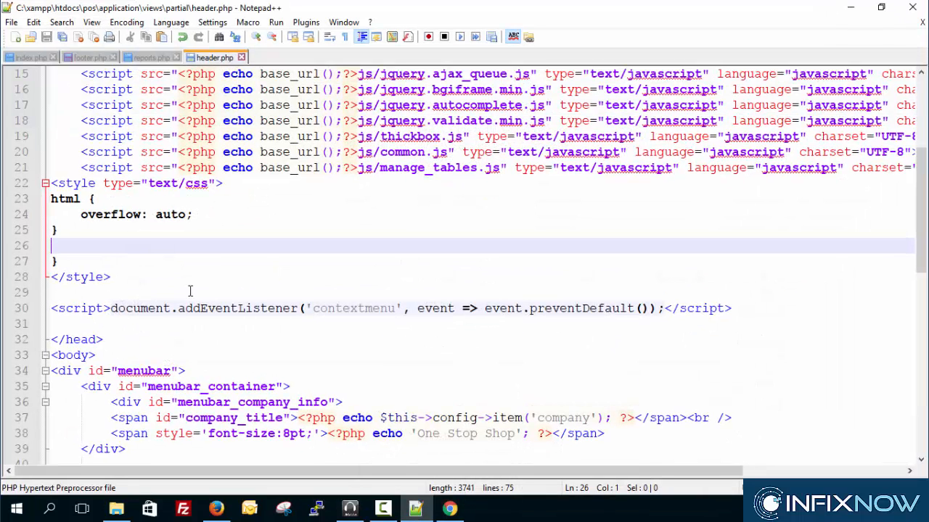
type("@media print {")
type("@page { margin: 0; }")
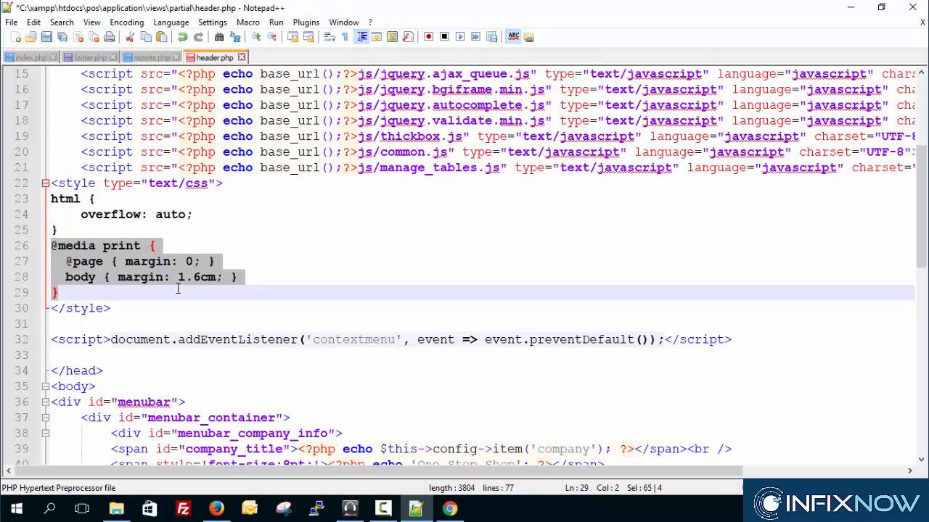
mouse_move(293, 261)
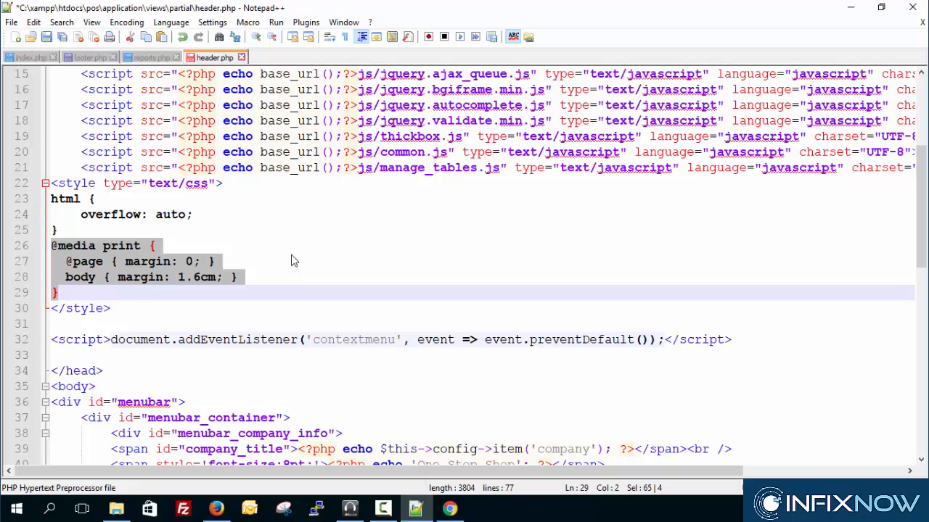
mouse_move(850, 14)
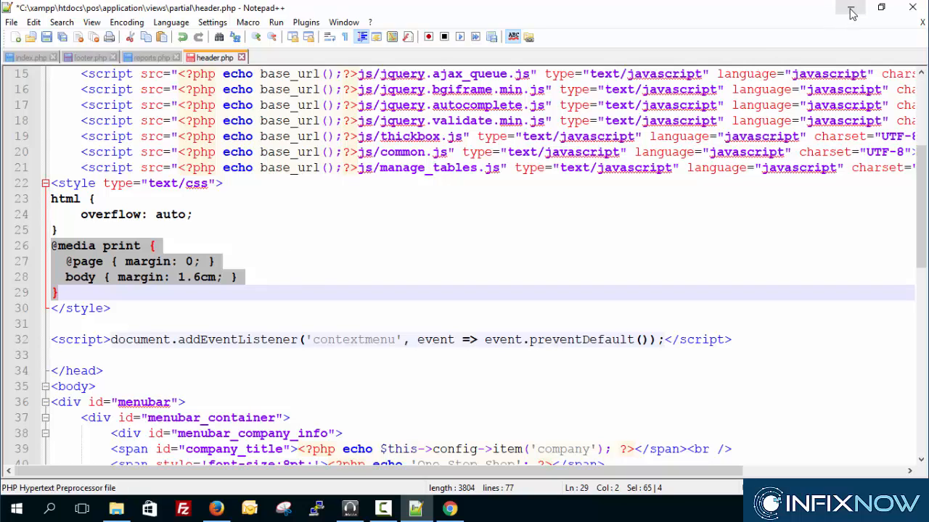
mouse_move(852, 13)
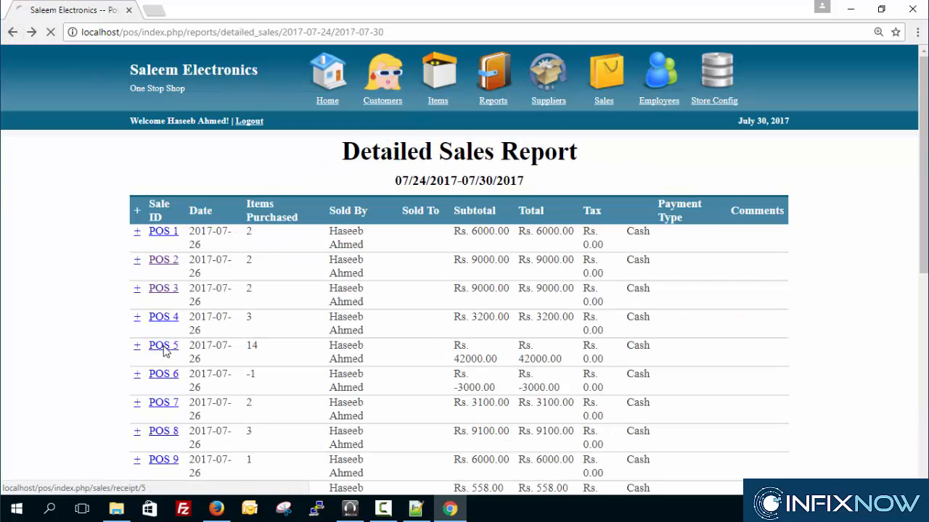
- Preview the POS 5 receipt and expand More settings to confirm no header/footer option
left_click(163, 345)
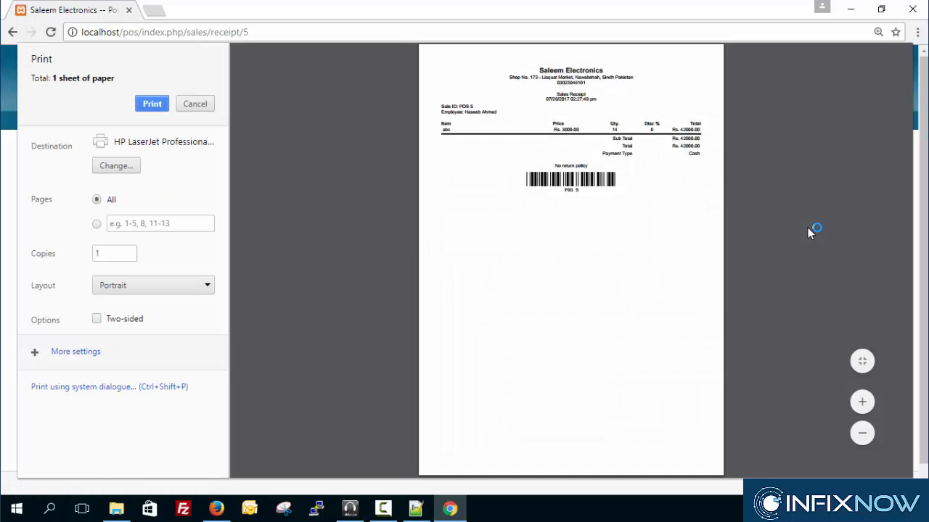
mouse_move(539, 458)
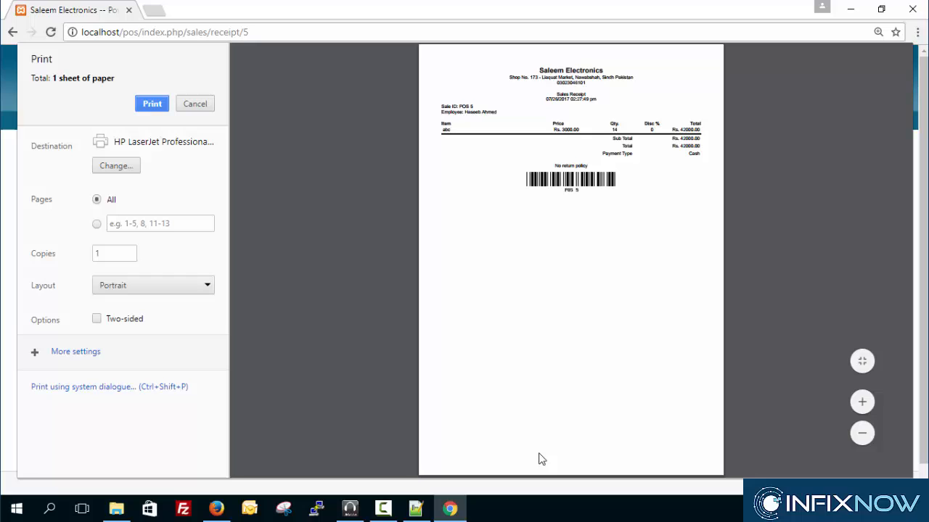
mouse_move(455, 102)
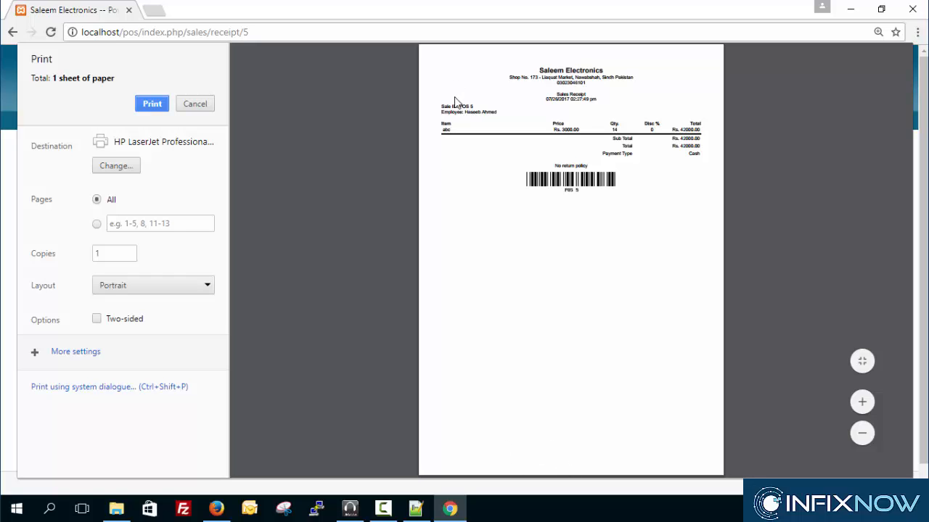
mouse_move(461, 99)
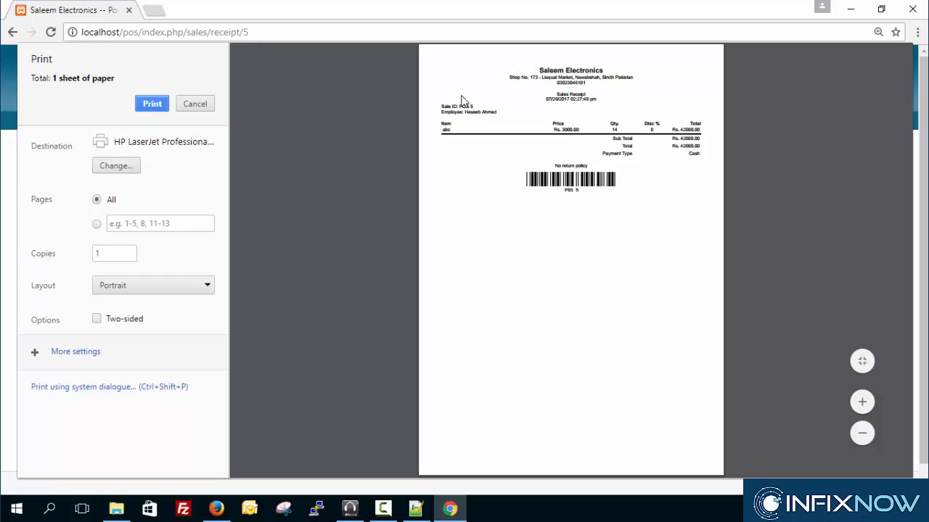
mouse_move(480, 99)
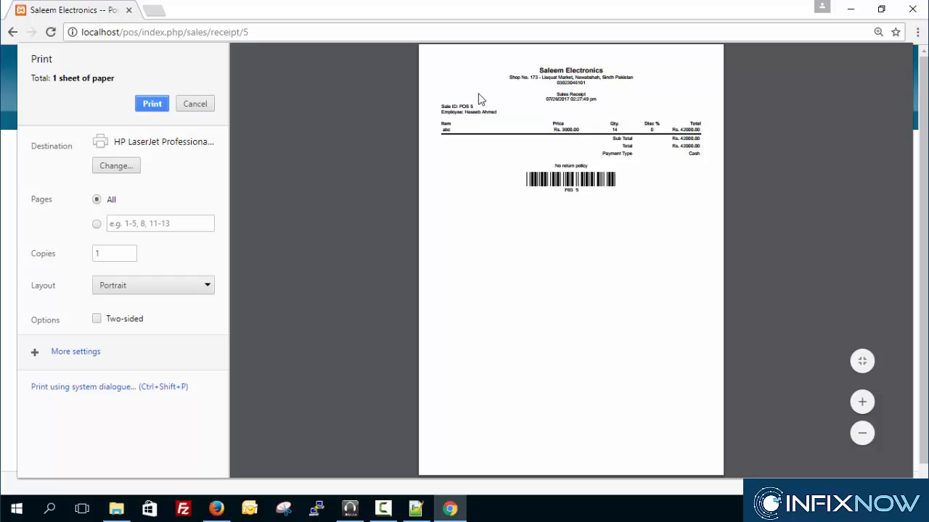
mouse_move(863, 28)
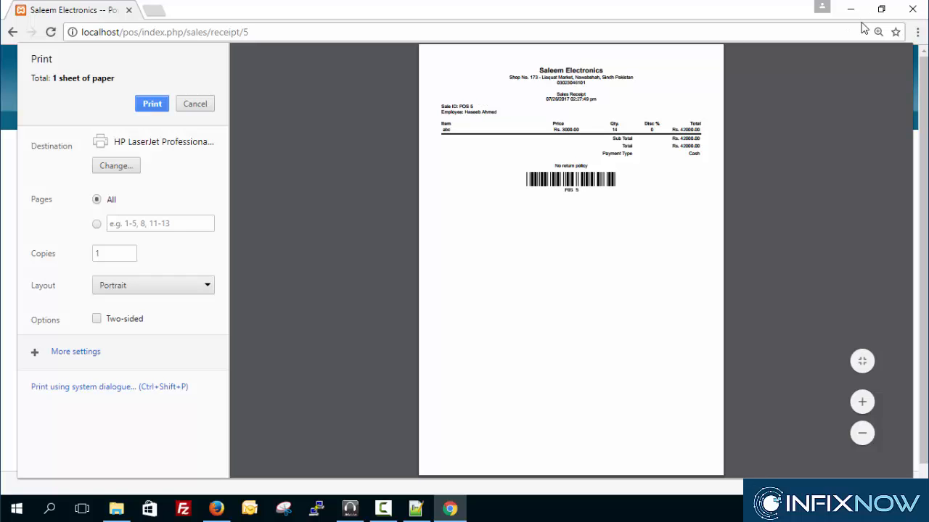
mouse_move(264, 352)
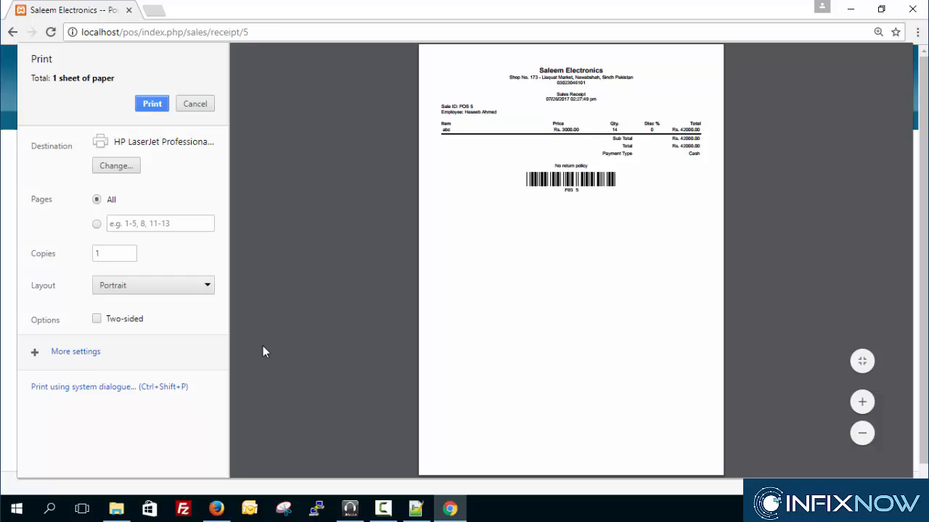
left_click(76, 351)
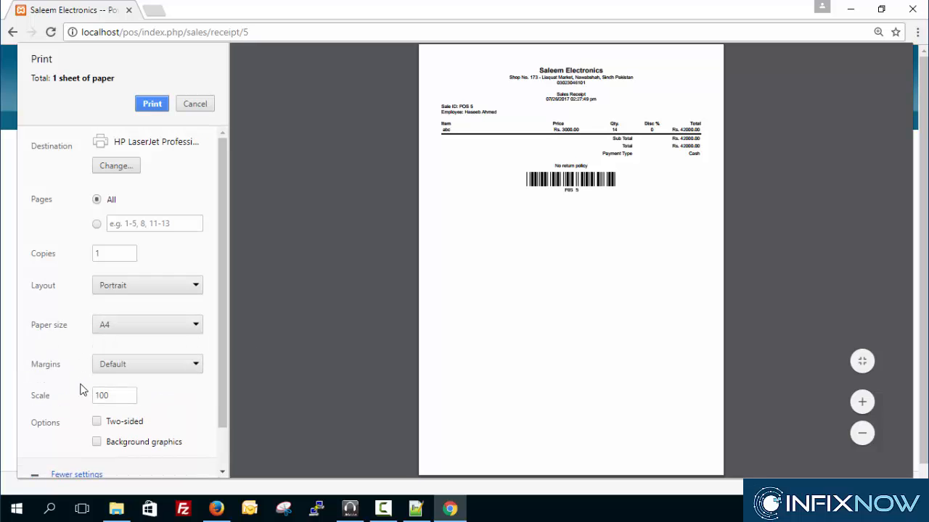
mouse_move(254, 150)
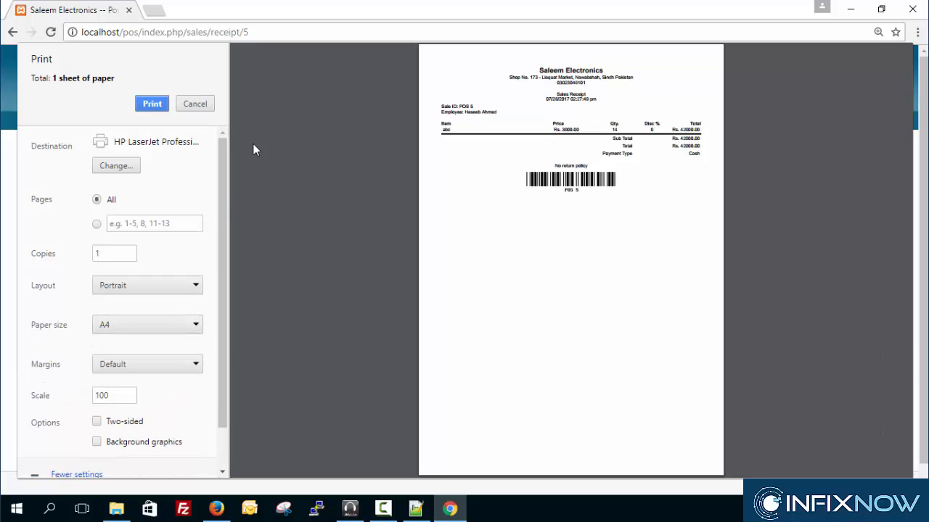